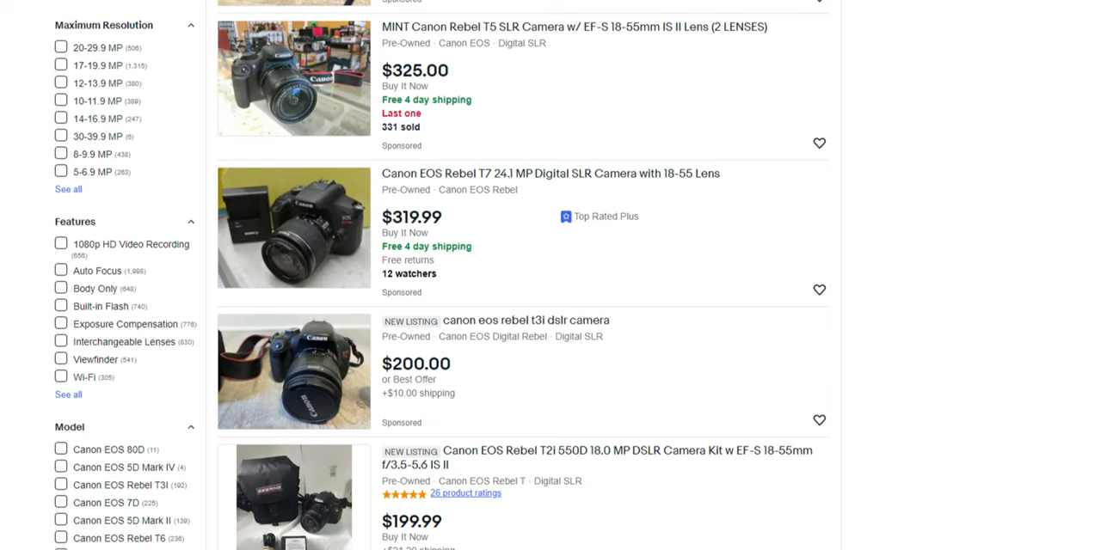
scroll("down", 3)
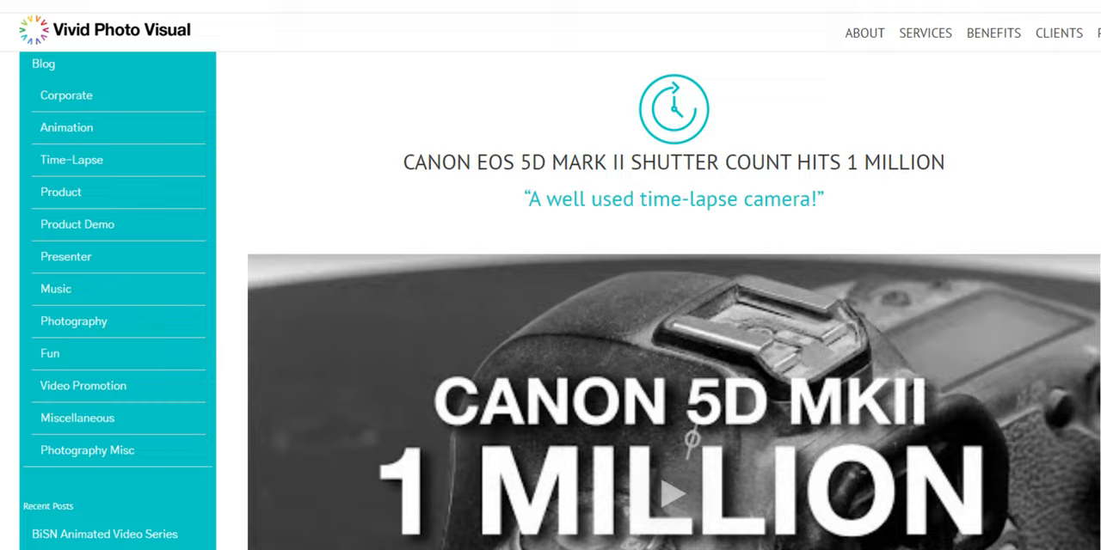
scroll("down", 3)
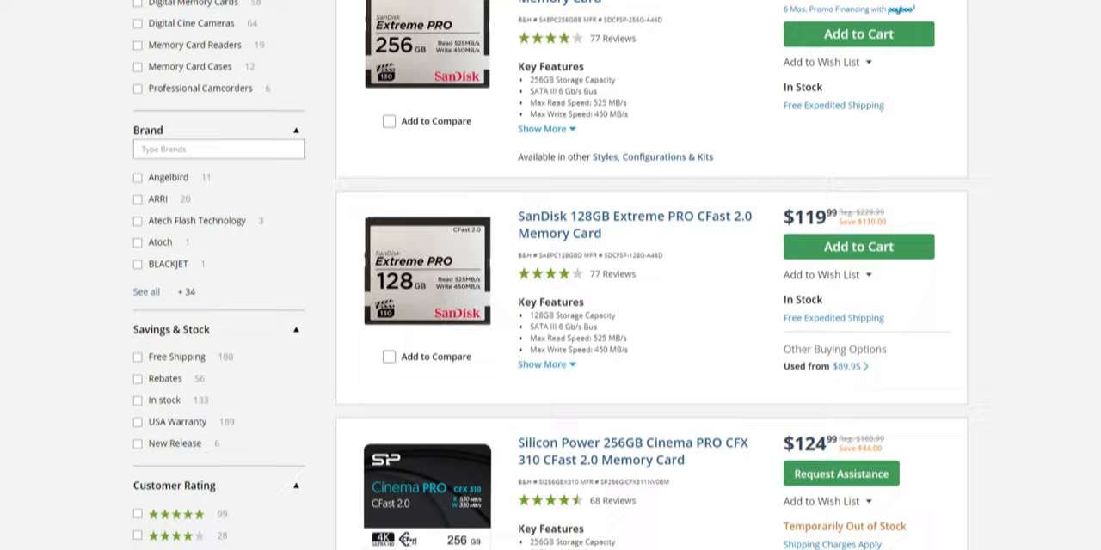
scroll("down", 3)
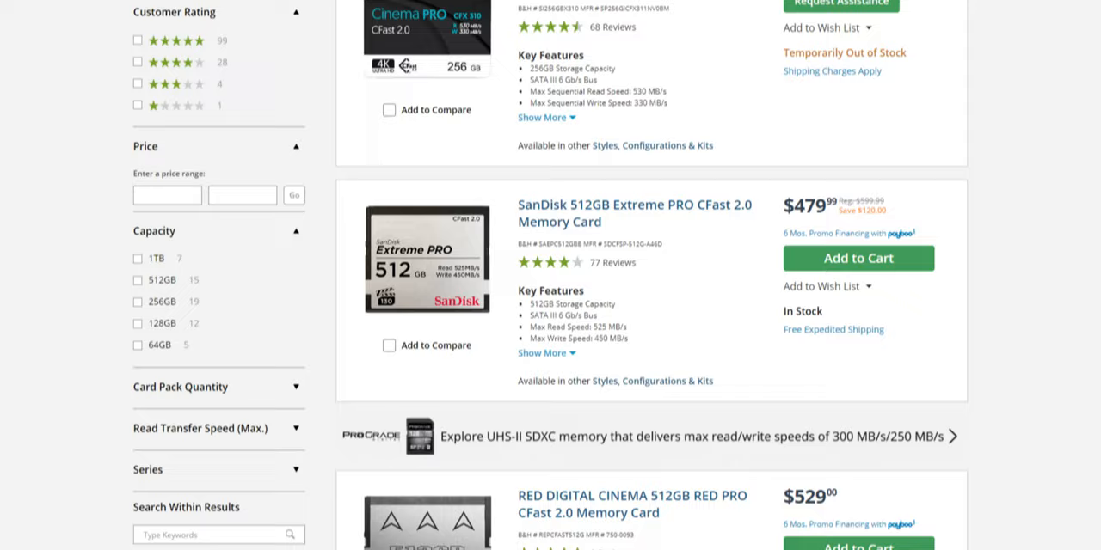